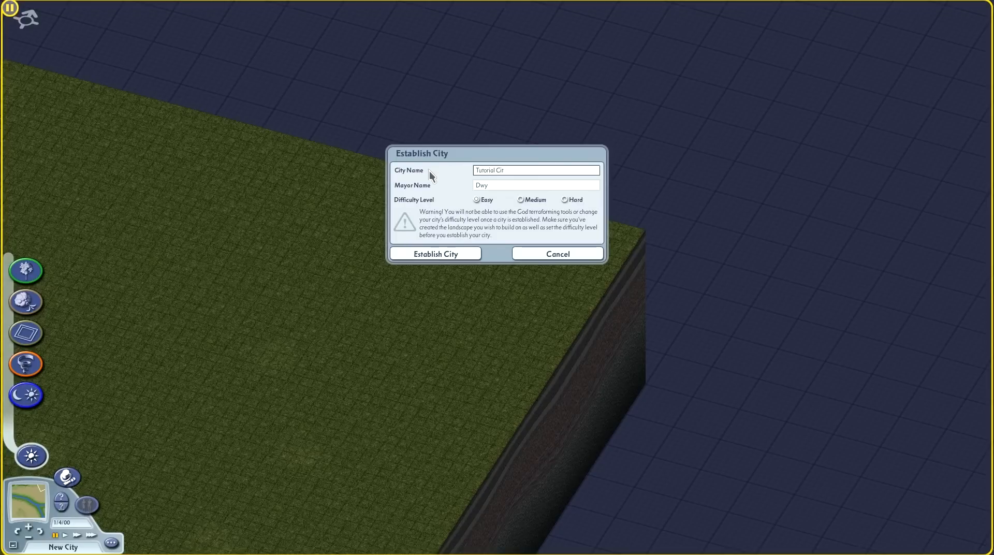
# Step: Name the new city 'Tutorial City 1' in the establish-city dialog
pyautogui.click(435, 253)
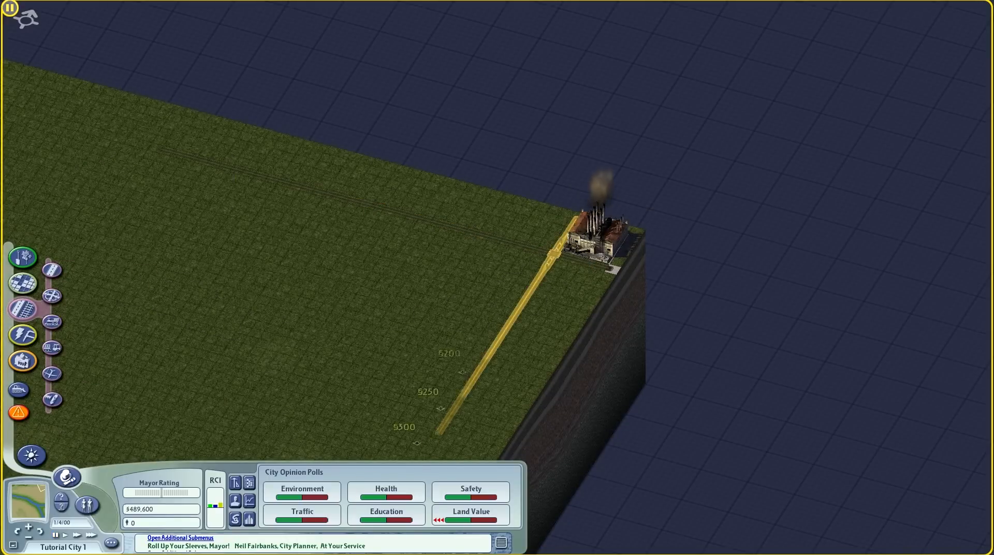
# Step: Lay the first road and a second road crossing it to start the grid
pyautogui.click(22, 282)
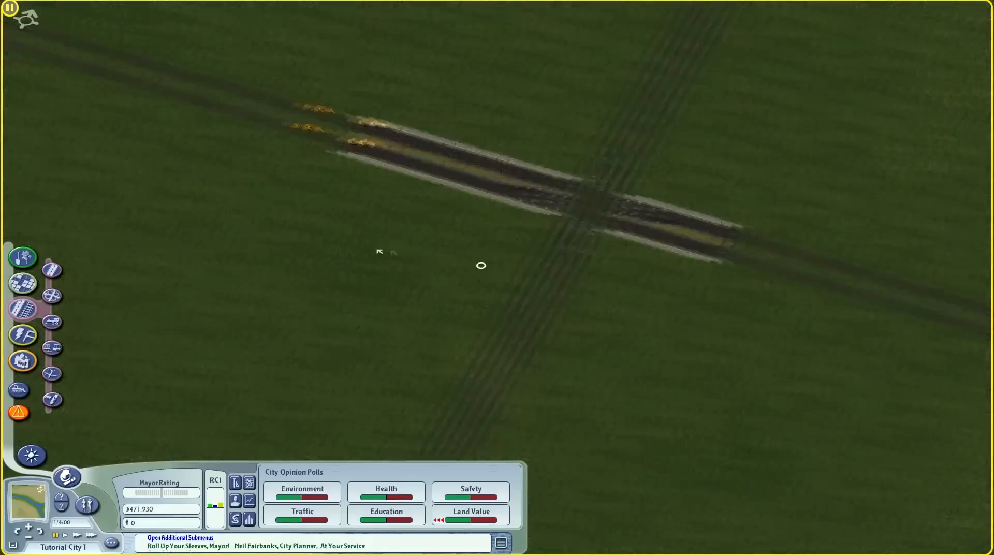
pyautogui.click(22, 284)
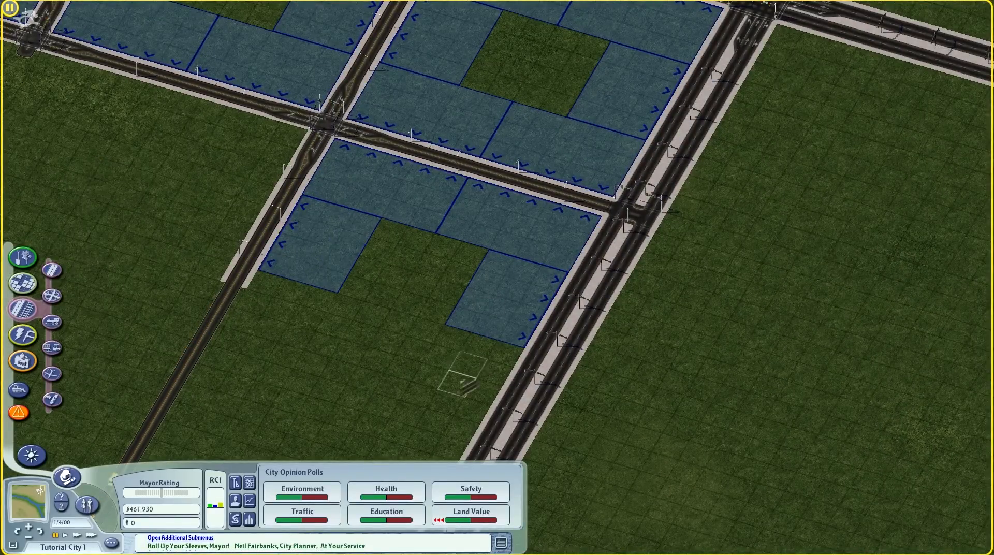
# Step: Prepare the land with a road loop for residential zoning
pyautogui.click(22, 282)
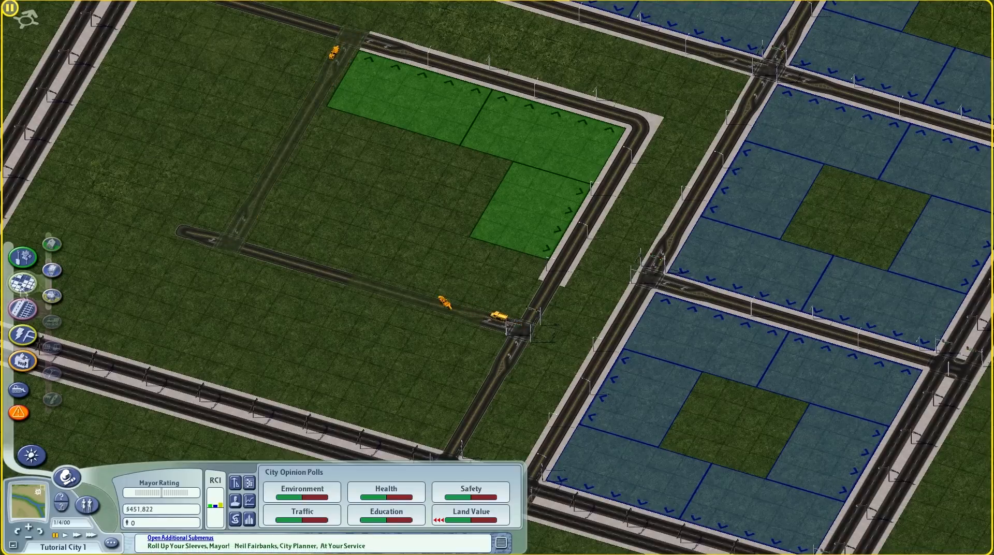
# Step: Extend the road network and switch to building avenues for new blocks
pyautogui.click(374, 263)
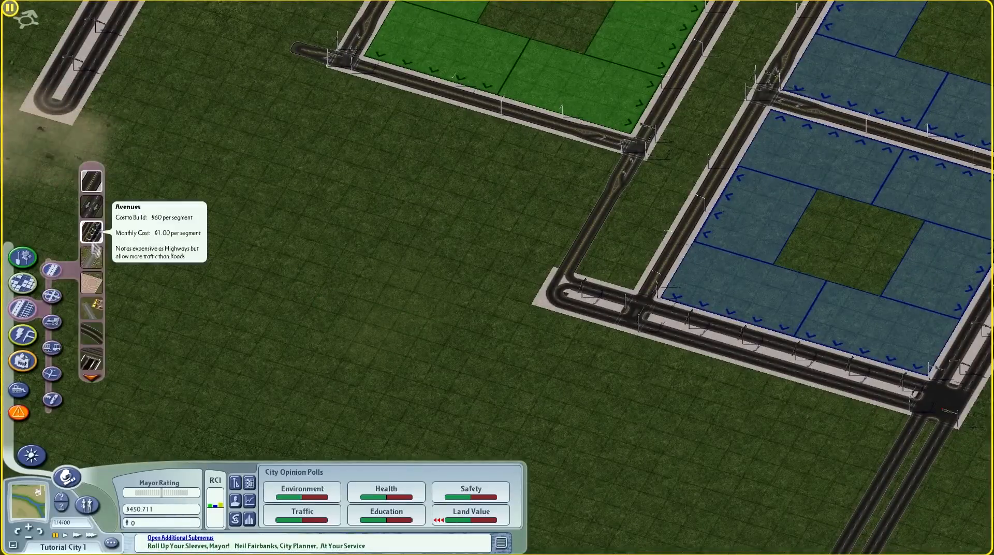
pyautogui.click(552, 298)
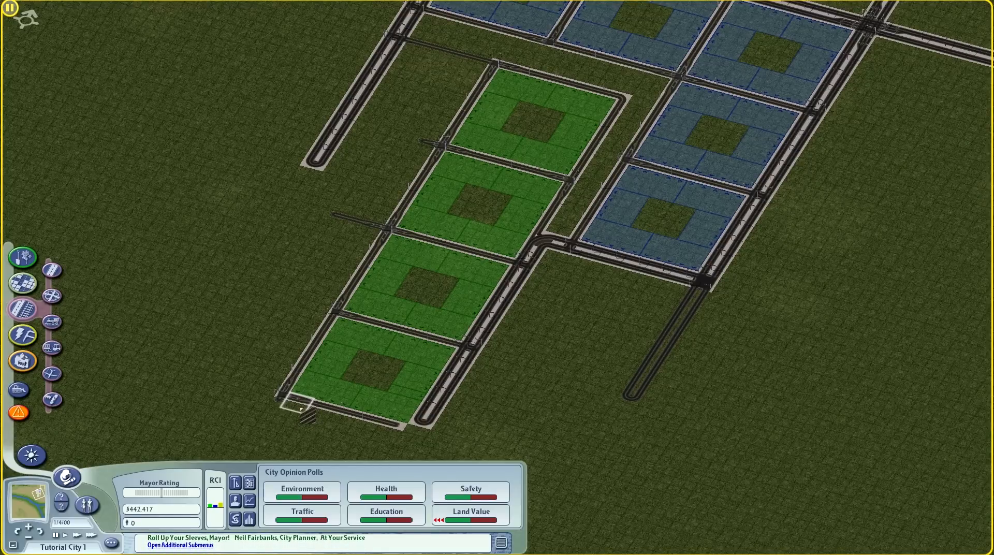
# Step: Start running power lines from the coal plant toward the zoned blocks
pyautogui.click(409, 419)
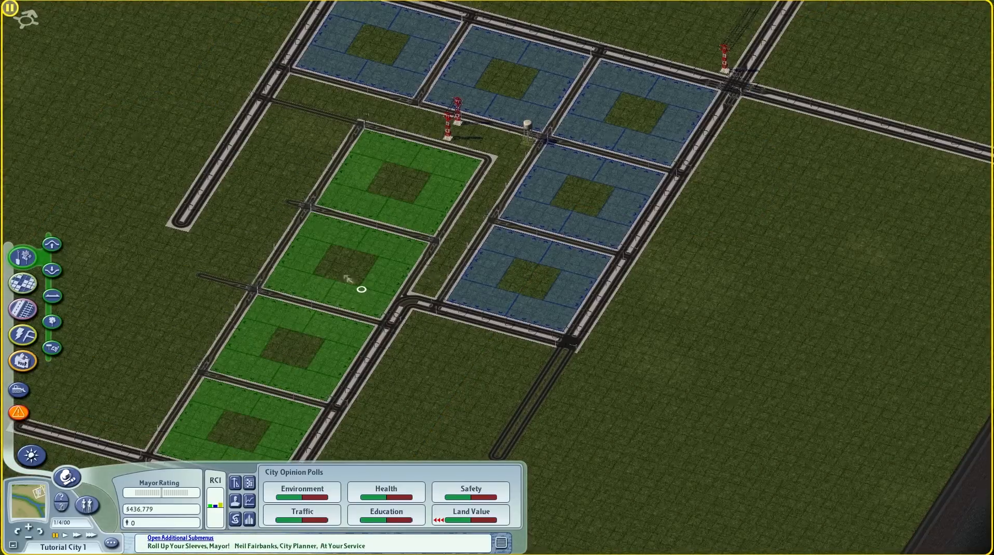
pyautogui.moveTo(52, 244)
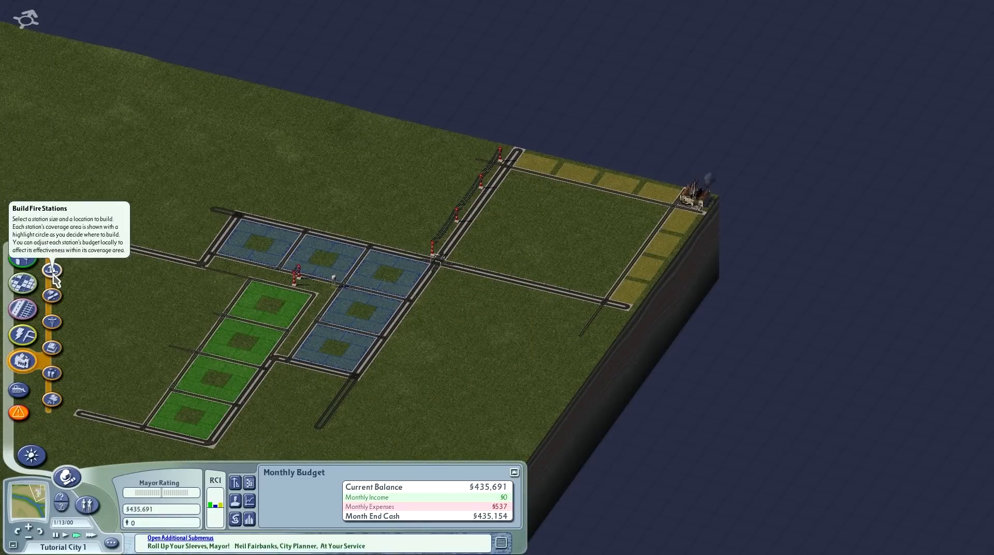
pyautogui.moveTo(53, 322)
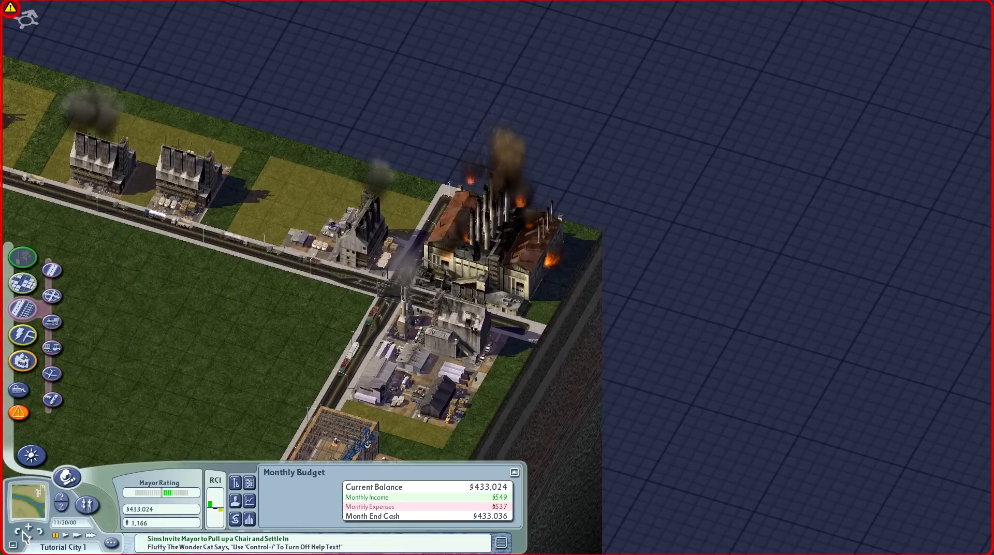
# Step: Query the coal power plant and adjust its Local Funding slider
pyautogui.click(22, 256)
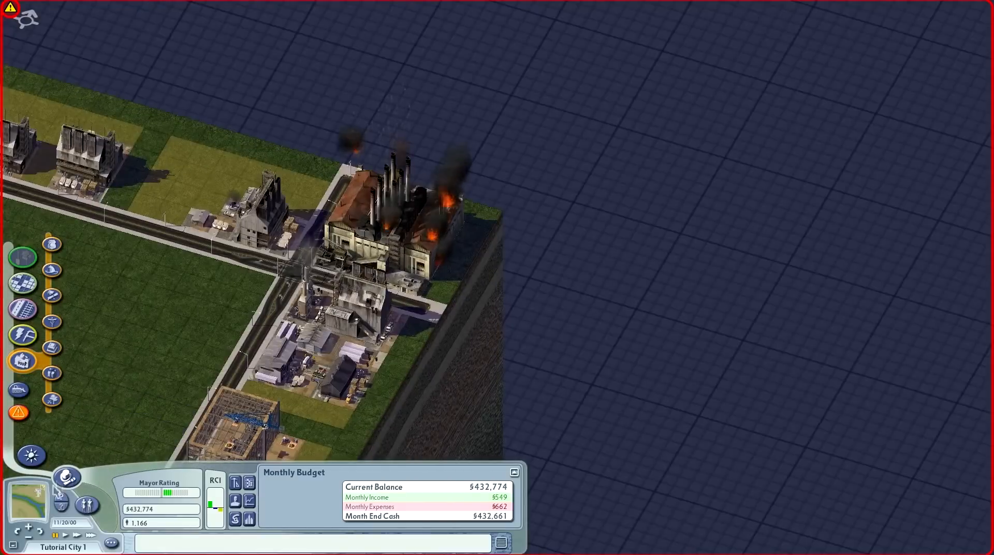
pyautogui.click(355, 221)
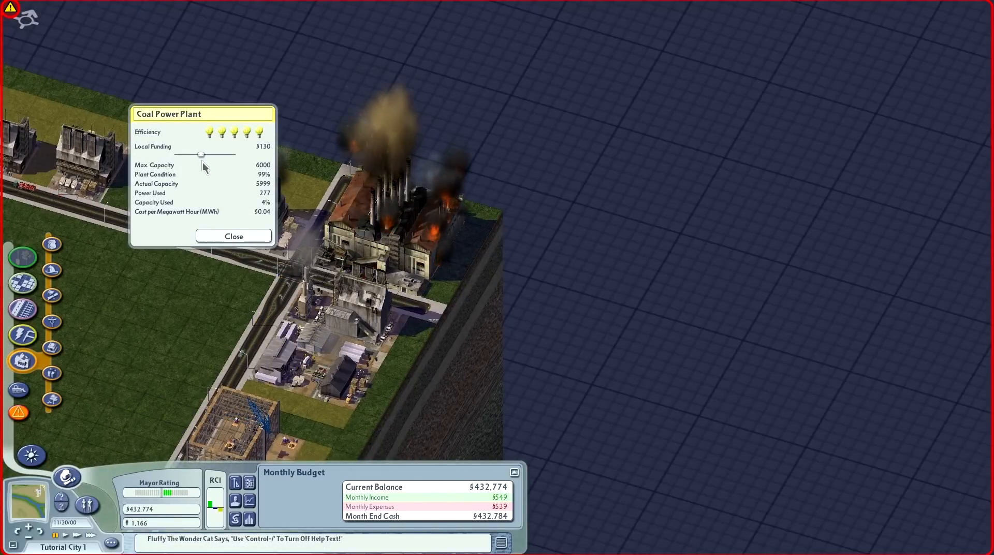
pyautogui.click(233, 236)
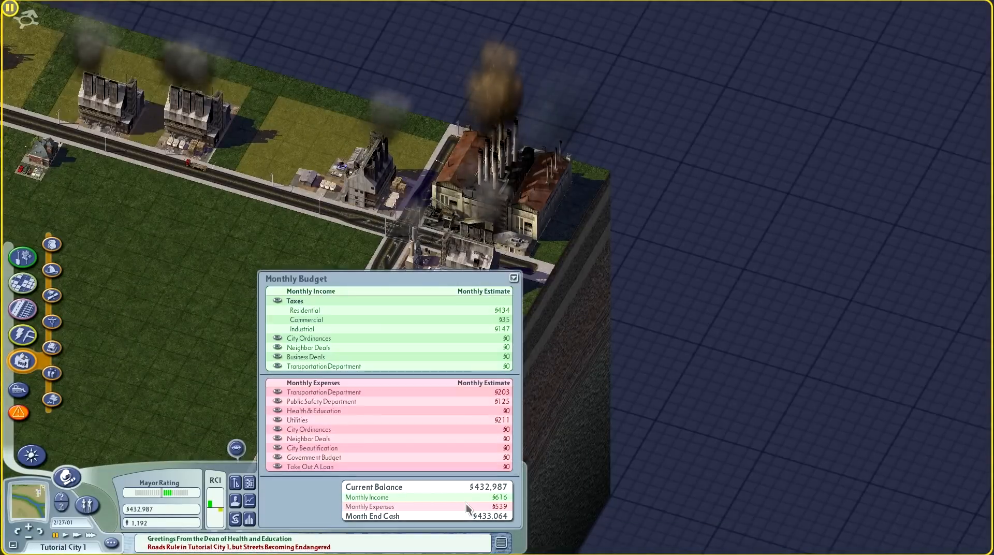
pyautogui.moveTo(520, 502)
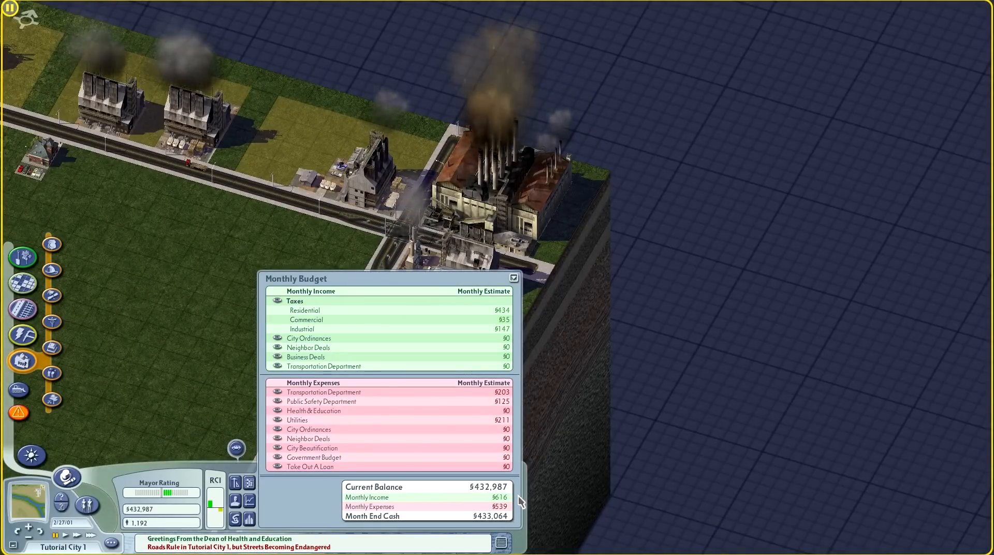
pyautogui.moveTo(513, 280)
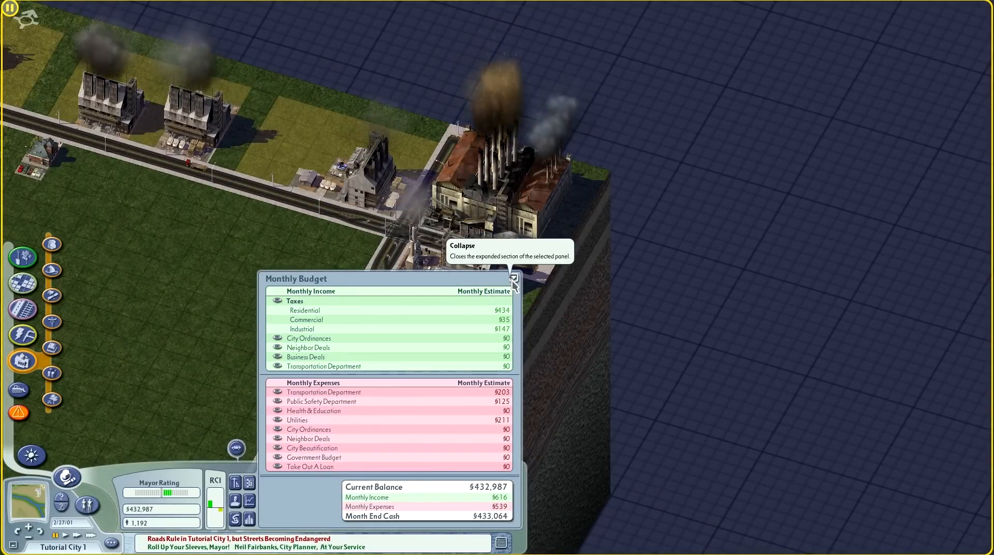
# Step: Collapse the detailed Monthly Budget breakdown
pyautogui.click(513, 278)
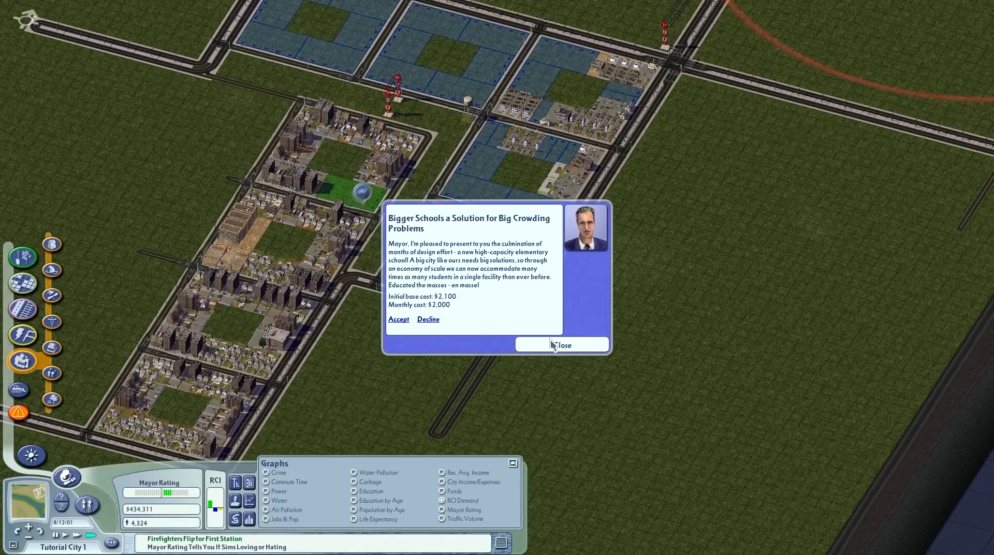
# Step: Close the 'Bigger Schools' advisor message about a high-capacity elementary school
pyautogui.click(562, 345)
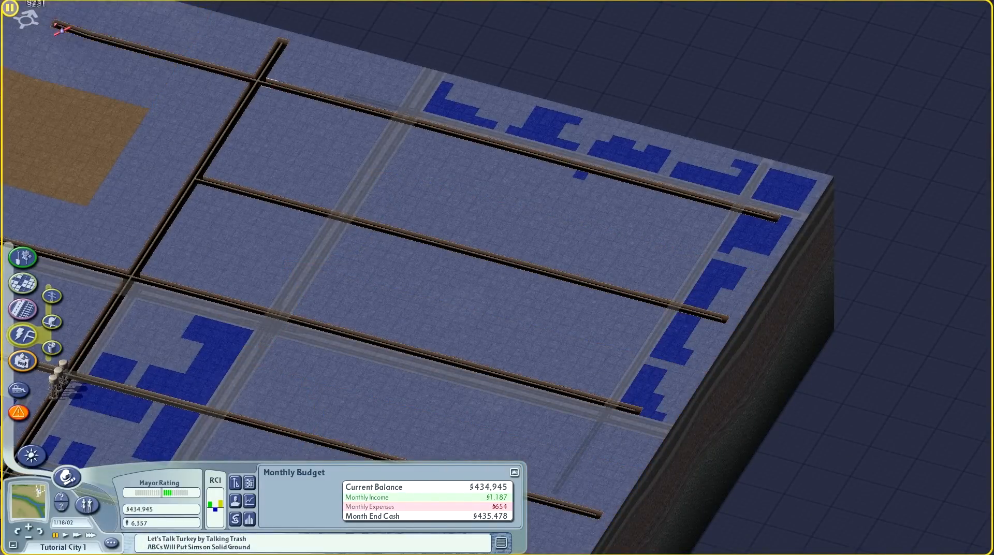
# Step: Drag water pipes beneath the roads to extend the underground network
pyautogui.click(250, 512)
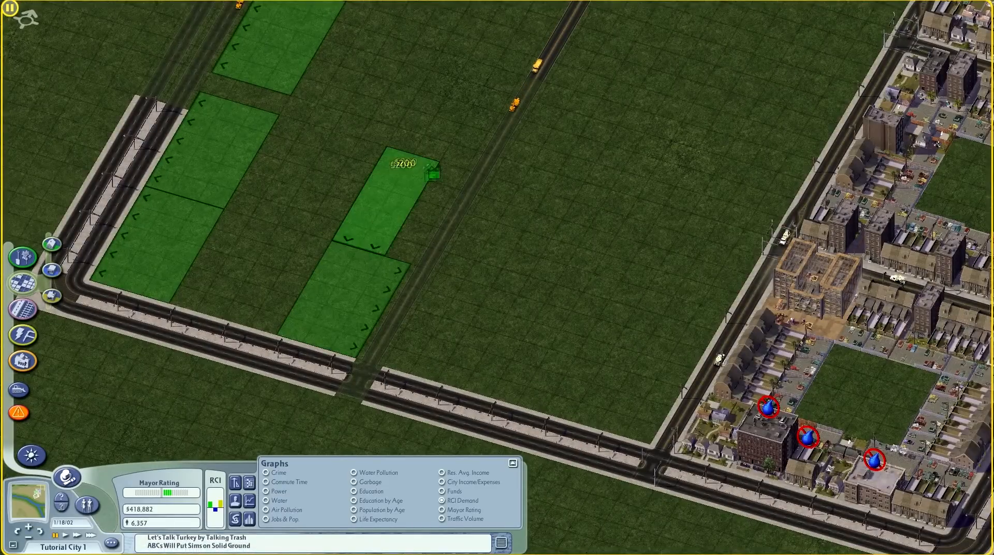
# Step: Zone new residential plots along the roads beside the developed neighbourhood
pyautogui.scroll(-3)
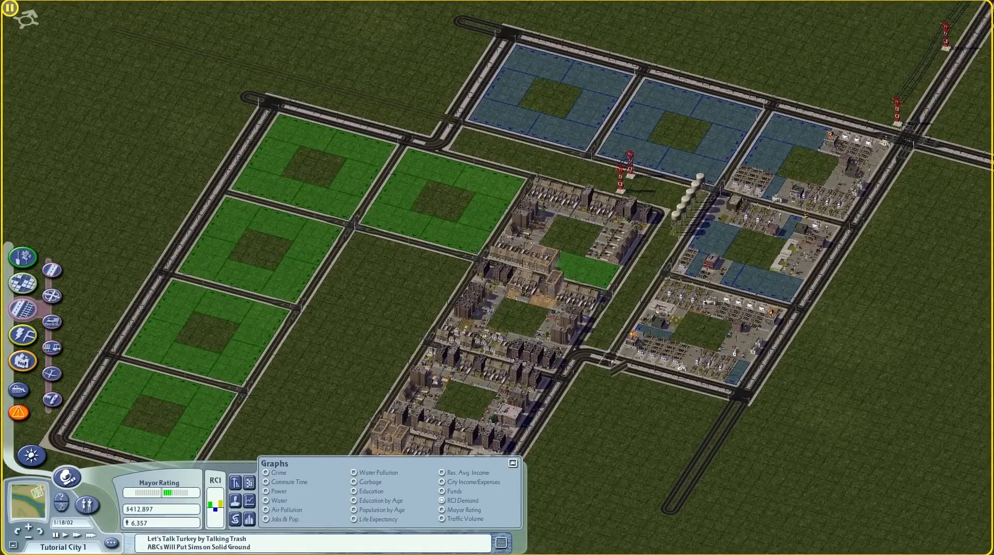
# Step: Scroll the view over the new road grid beside the existing town
pyautogui.scroll(-3)
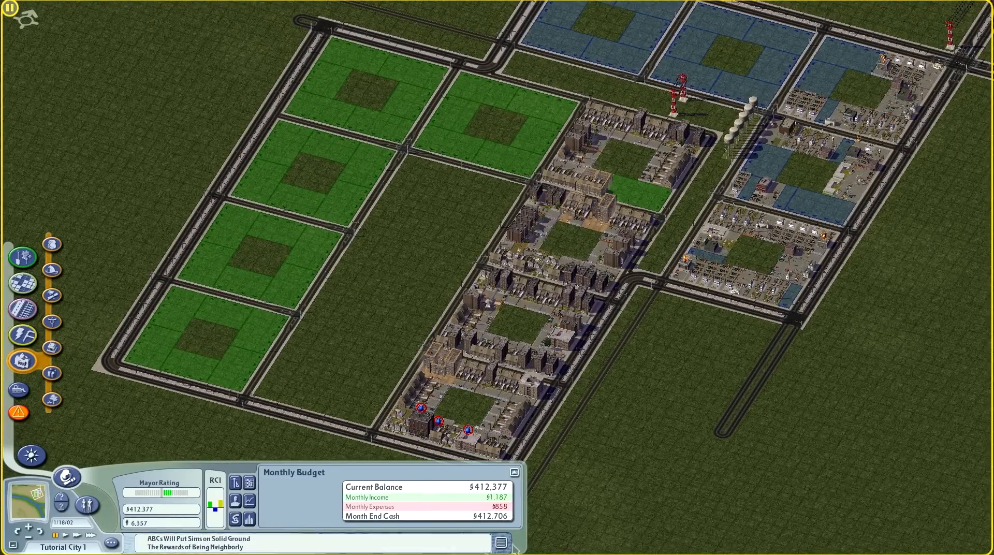
pyautogui.moveTo(52, 322)
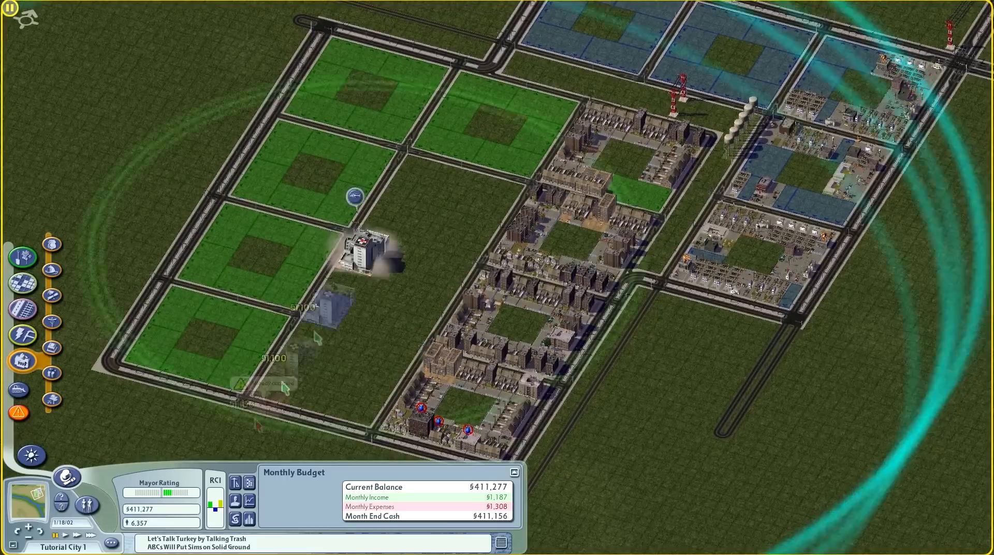
# Step: Query the new Large Medical Center and adjust its ambulance funding slider
pyautogui.click(361, 254)
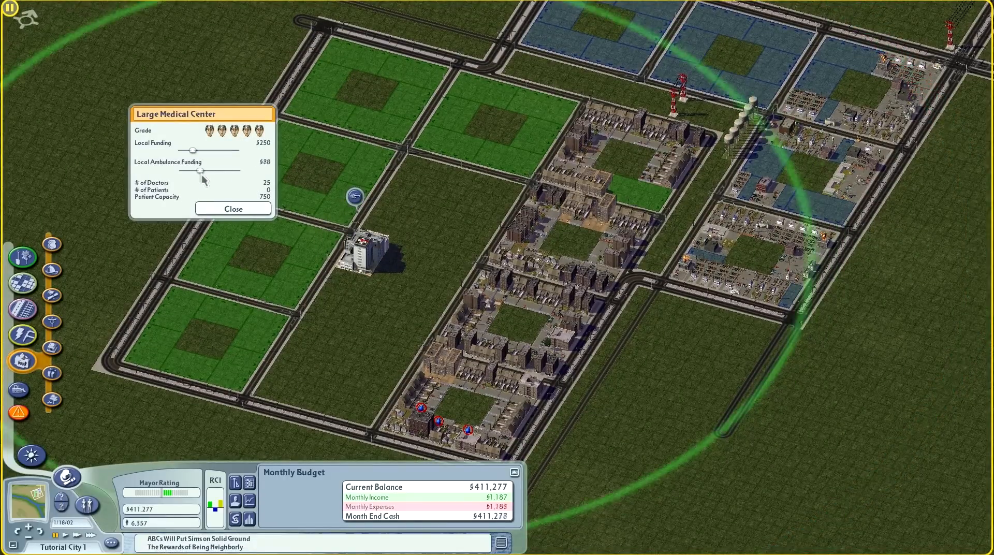
pyautogui.moveTo(201, 170); pyautogui.dragTo(194, 170)
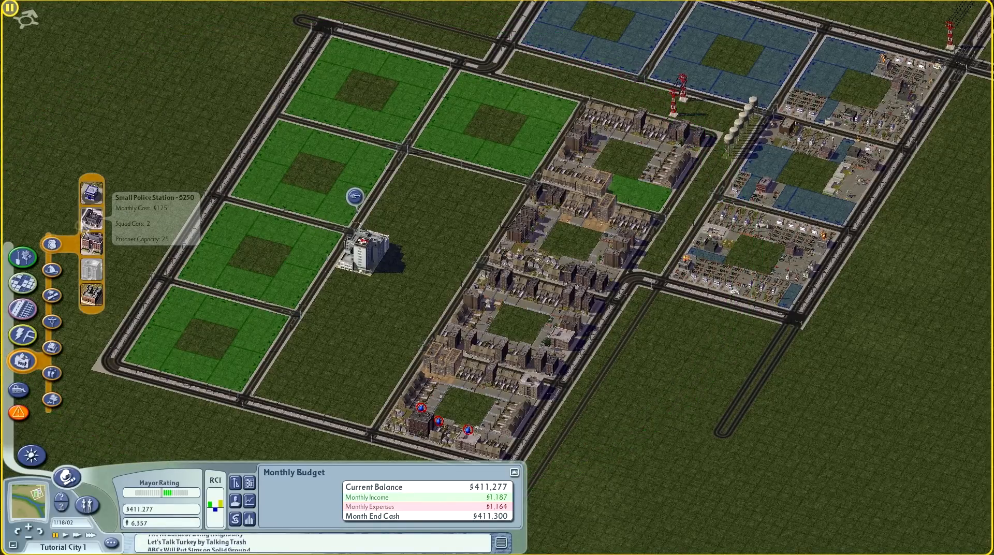
# Step: Place a Small Police Station, a small fire station, and an Elementary School below the hospital
pyautogui.click(365, 250)
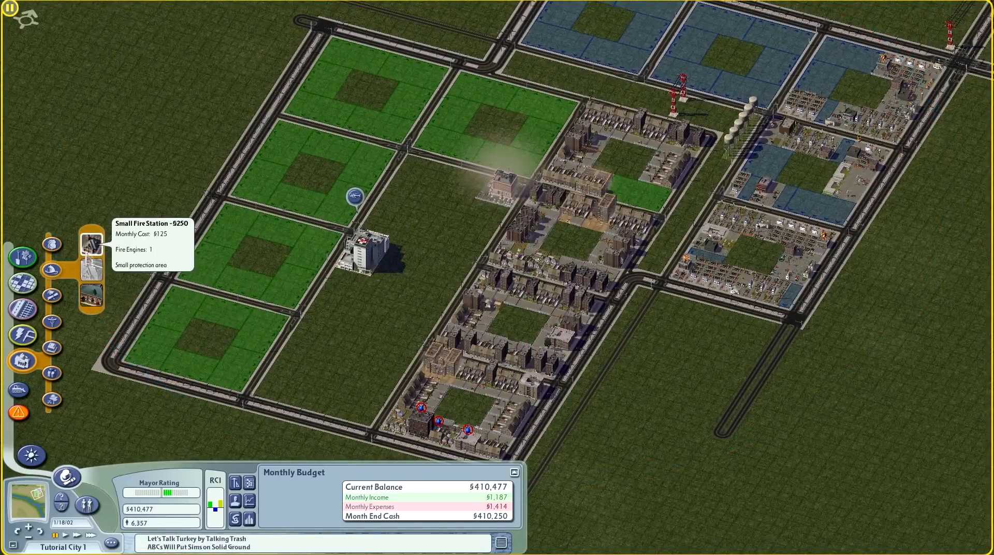
pyautogui.click(358, 259)
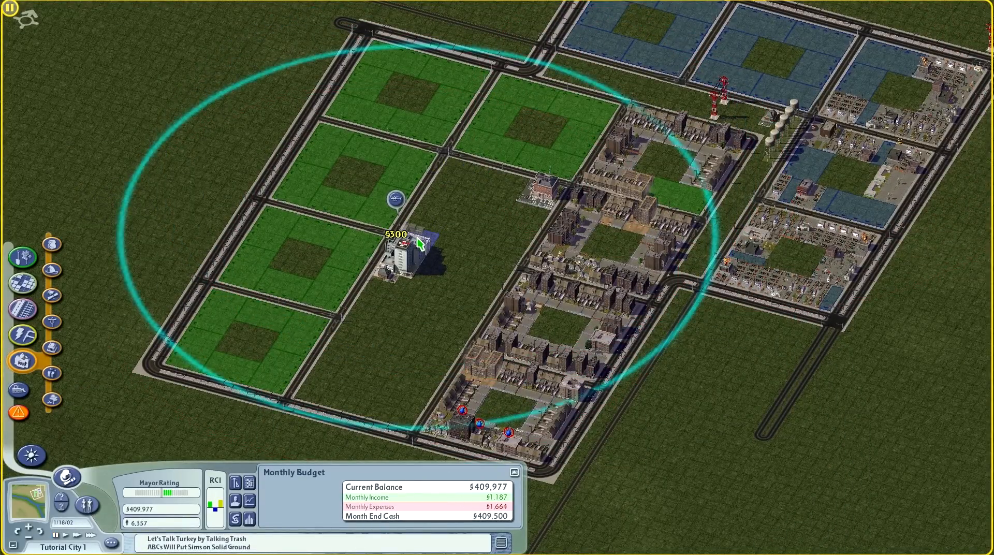
pyautogui.click(21, 294)
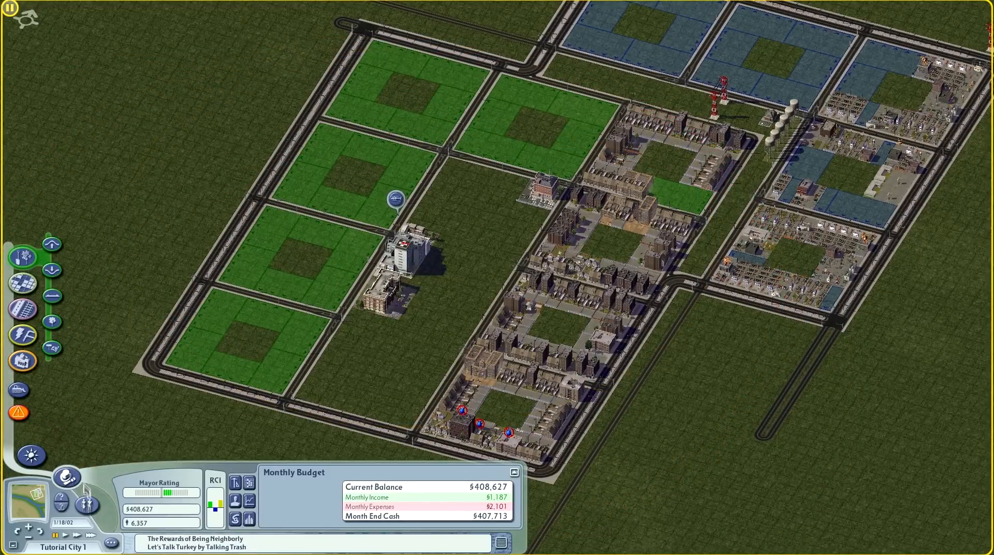
# Step: Query the Elementary School, let time pass, then raise its local funding to $360
pyautogui.click(404, 257)
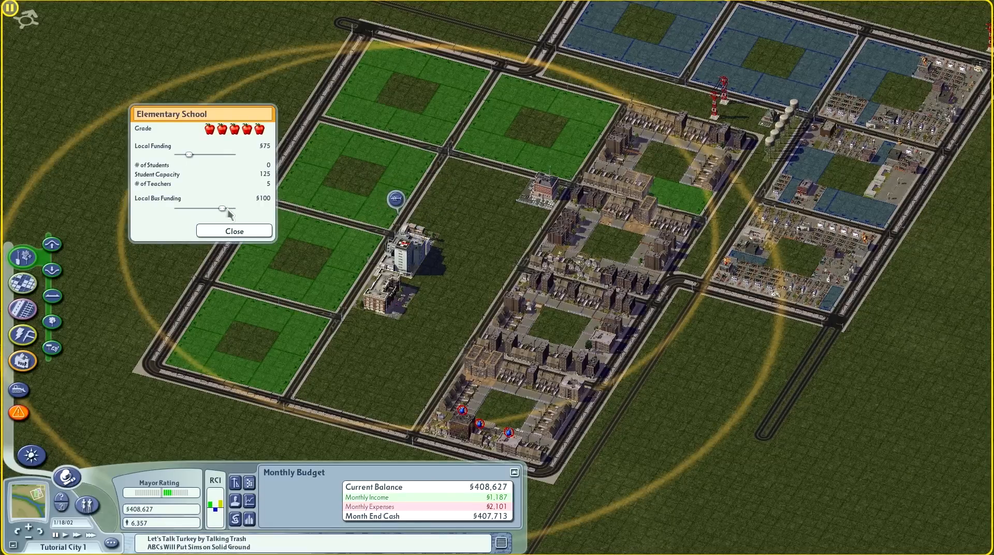
pyautogui.click(233, 230)
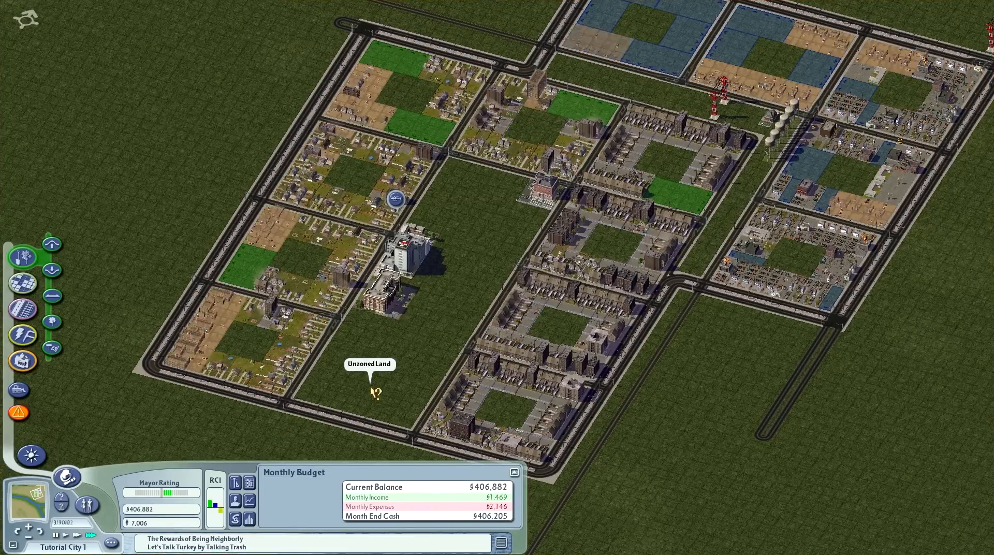
pyautogui.moveTo(390, 248)
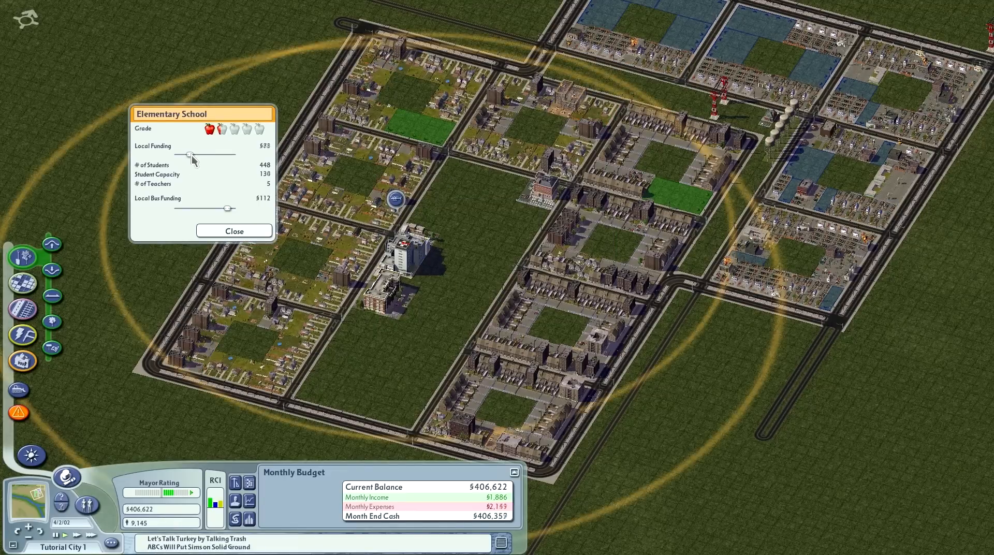
pyautogui.moveTo(187, 154); pyautogui.dragTo(226, 155)
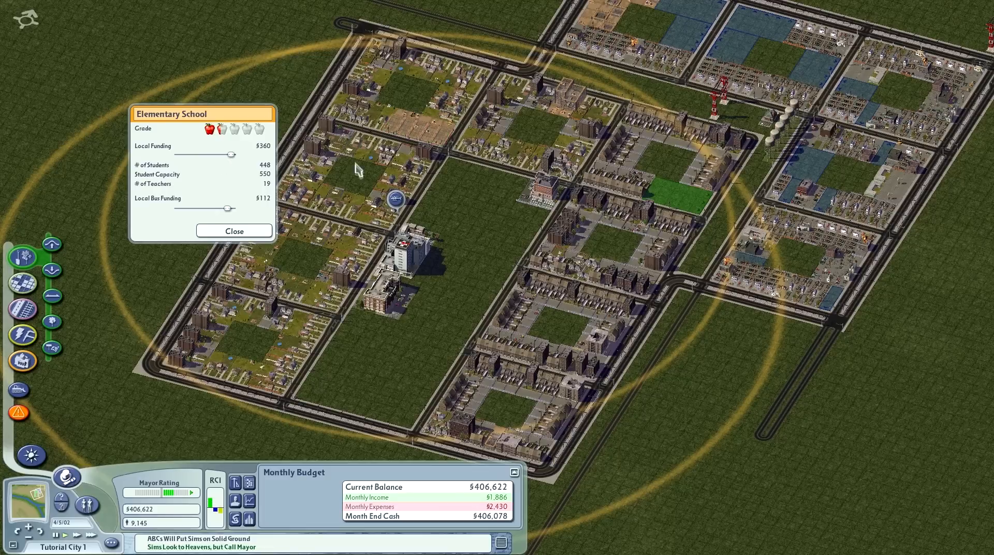
pyautogui.click(233, 229)
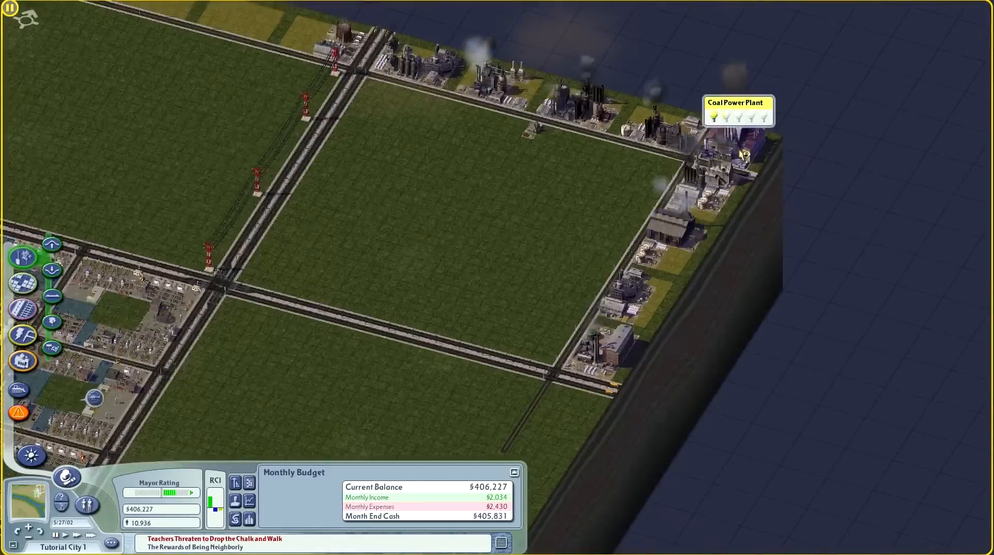
# Step: Set the Coal Power Plant's local funding to $223 and close its panel
pyautogui.click(729, 146)
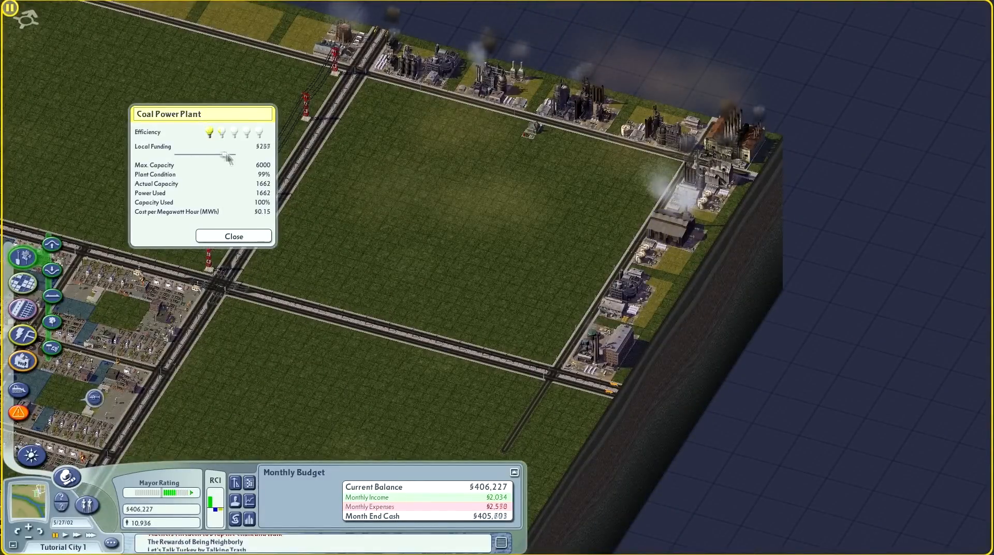
pyautogui.click(233, 236)
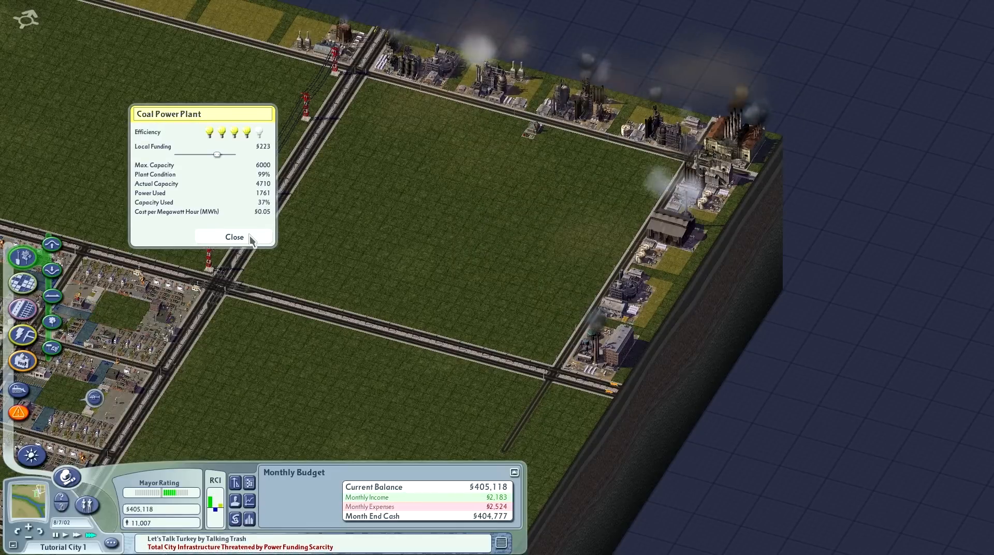
pyautogui.click(234, 236)
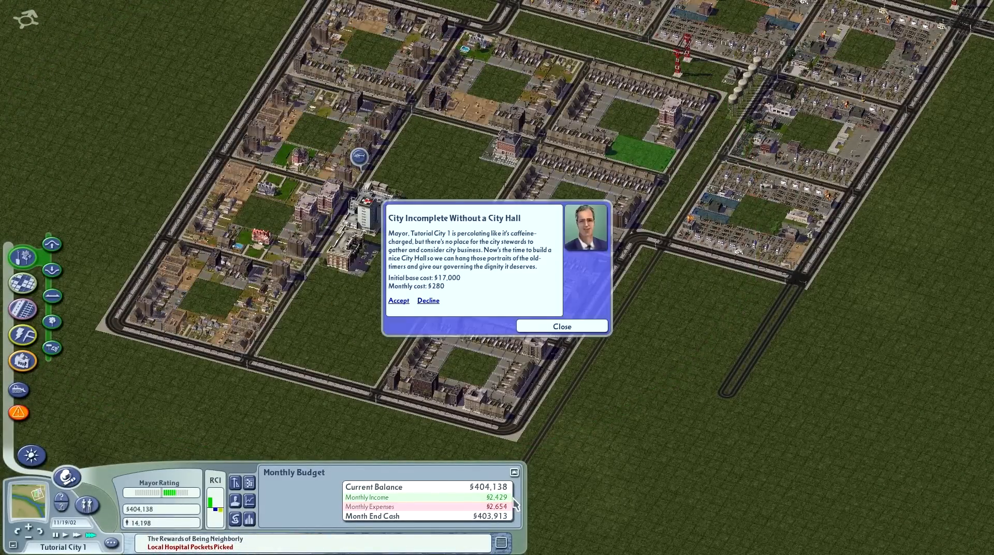
# Step: Dismiss the City Hall proposal, then review the Large Medical Center's funding at $380
pyautogui.click(560, 325)
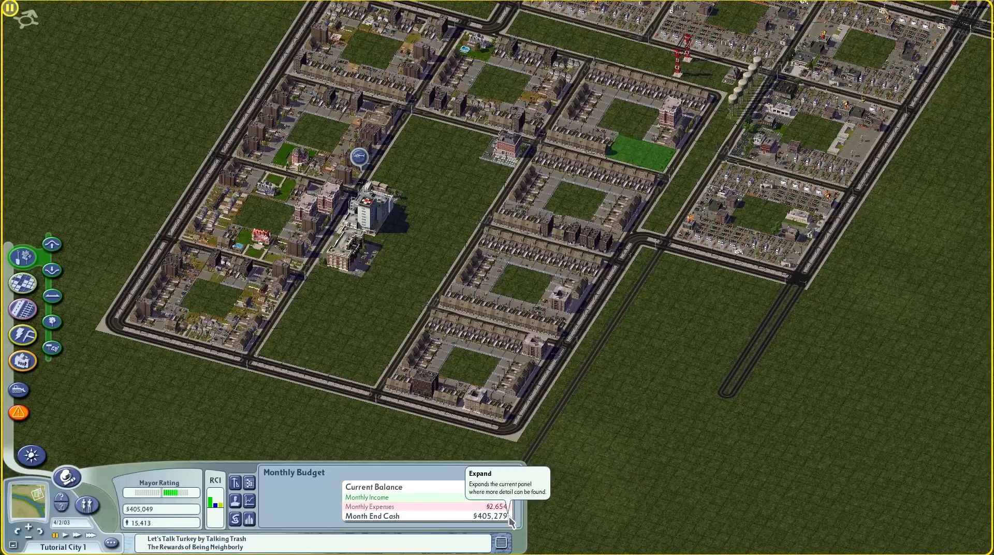
pyautogui.click(361, 209)
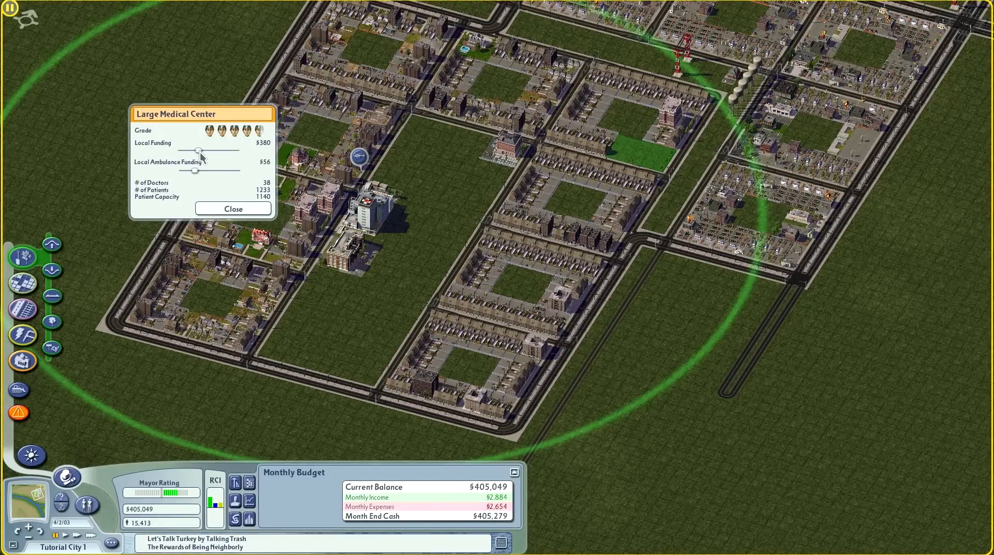
pyautogui.click(233, 209)
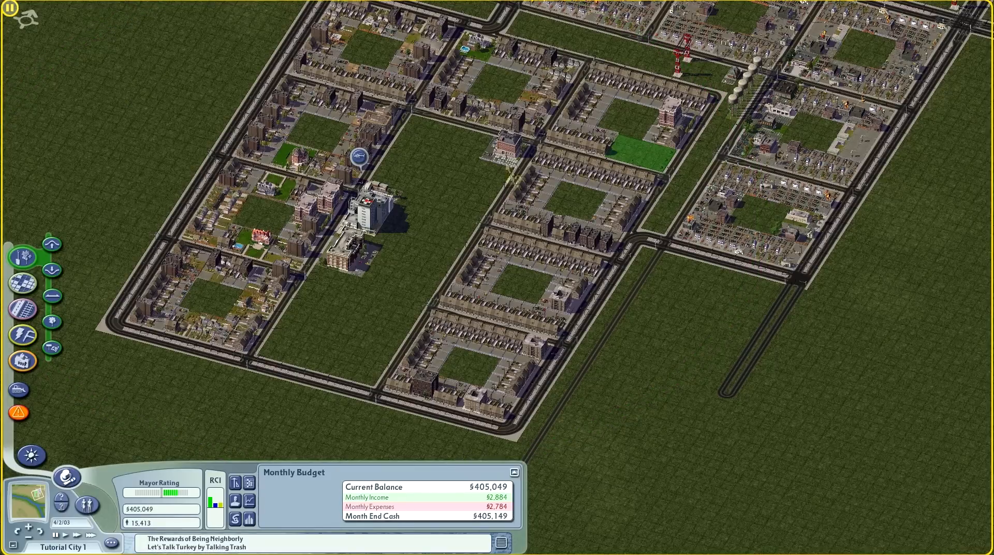